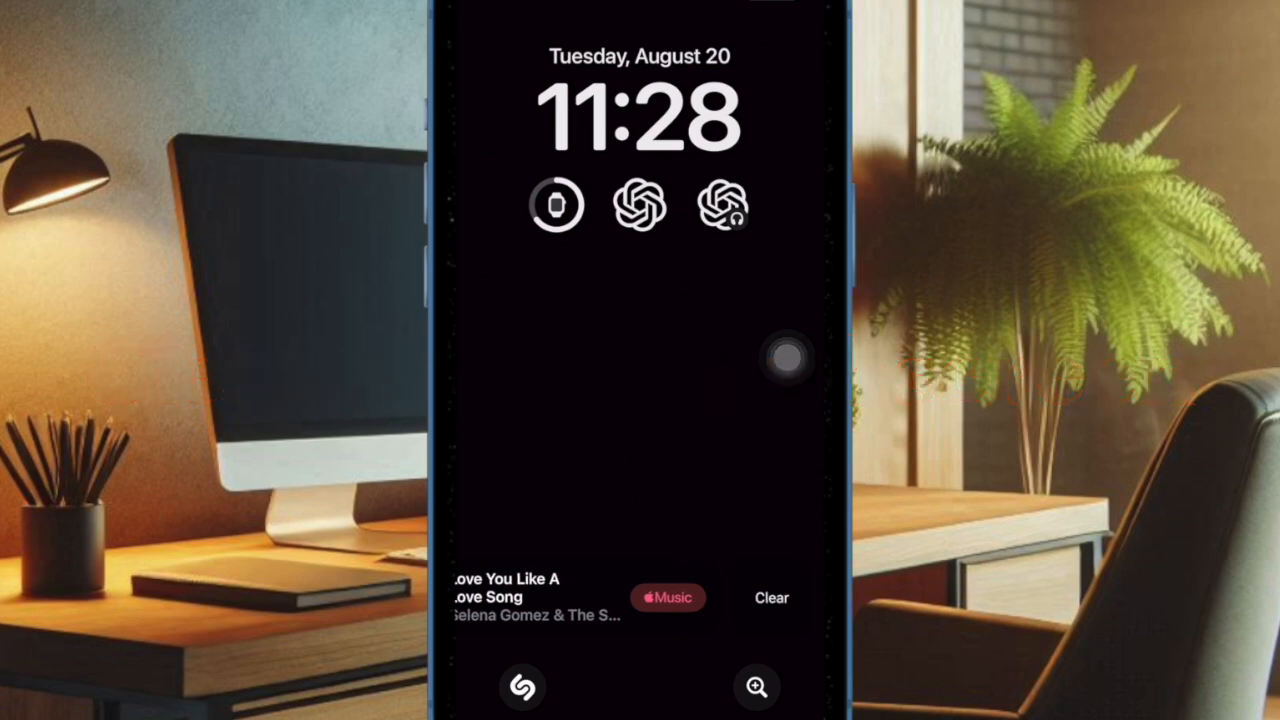
Clear the now-playing Love You Like A Love Song notification from the lock screen
left_click(772, 596)
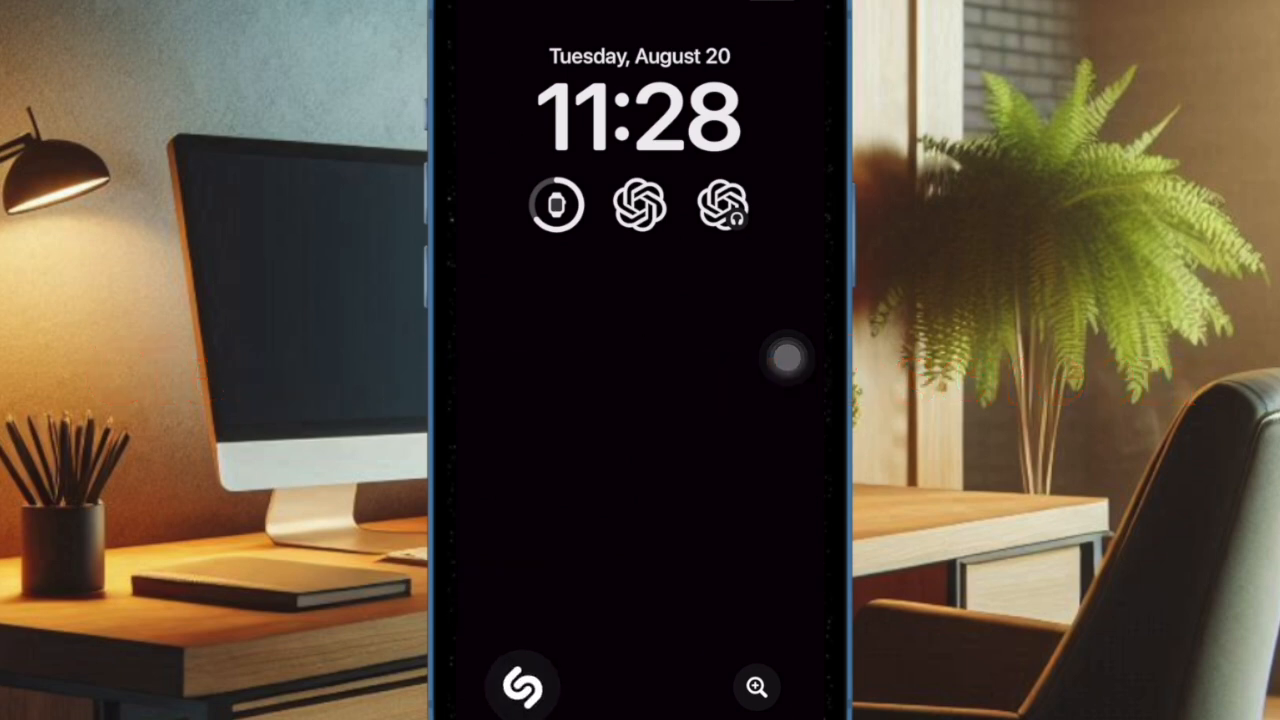
left_click(520, 688)
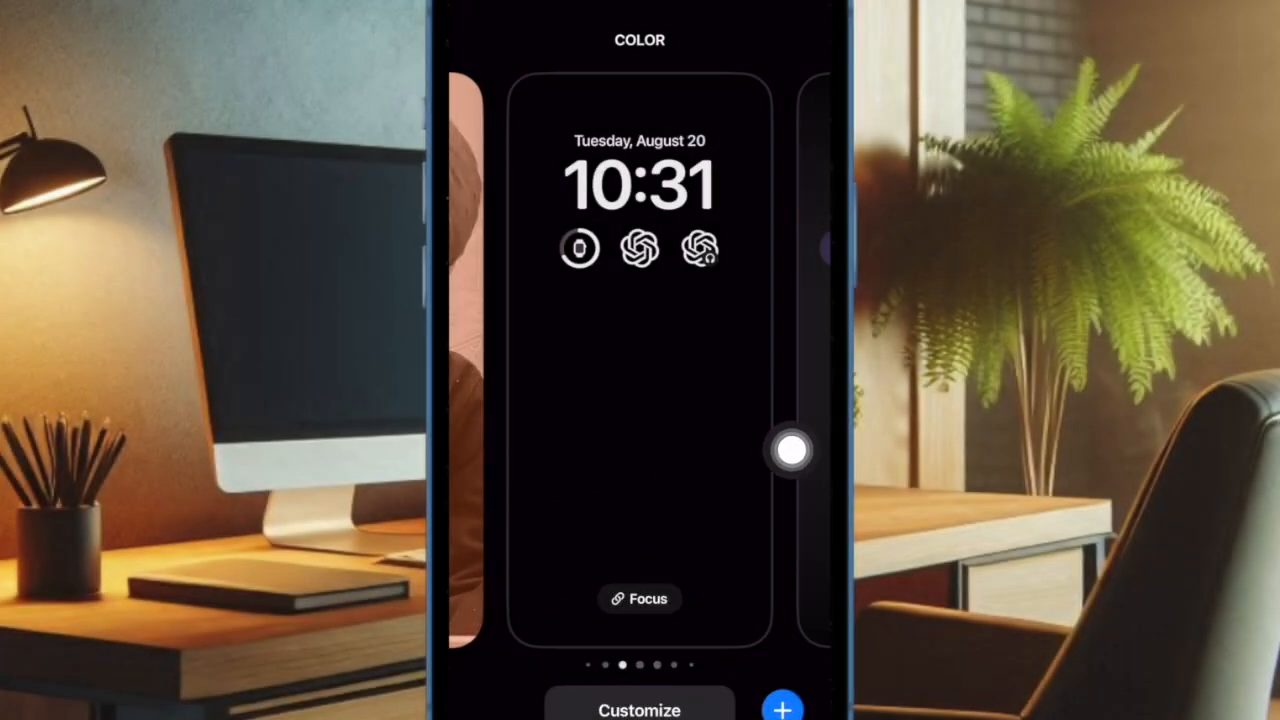
Remove the camera control from the lock screen and start adding a new control
left_click(640, 708)
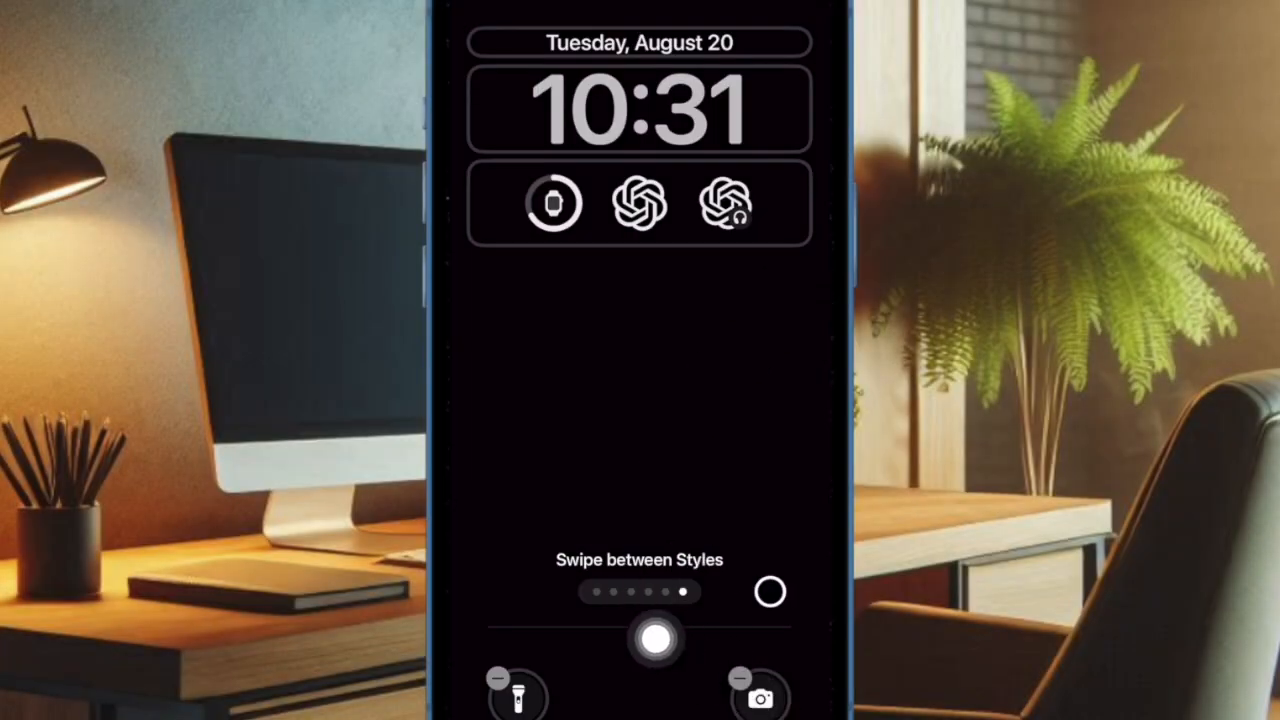
left_click_drag(656, 636, 792, 460)
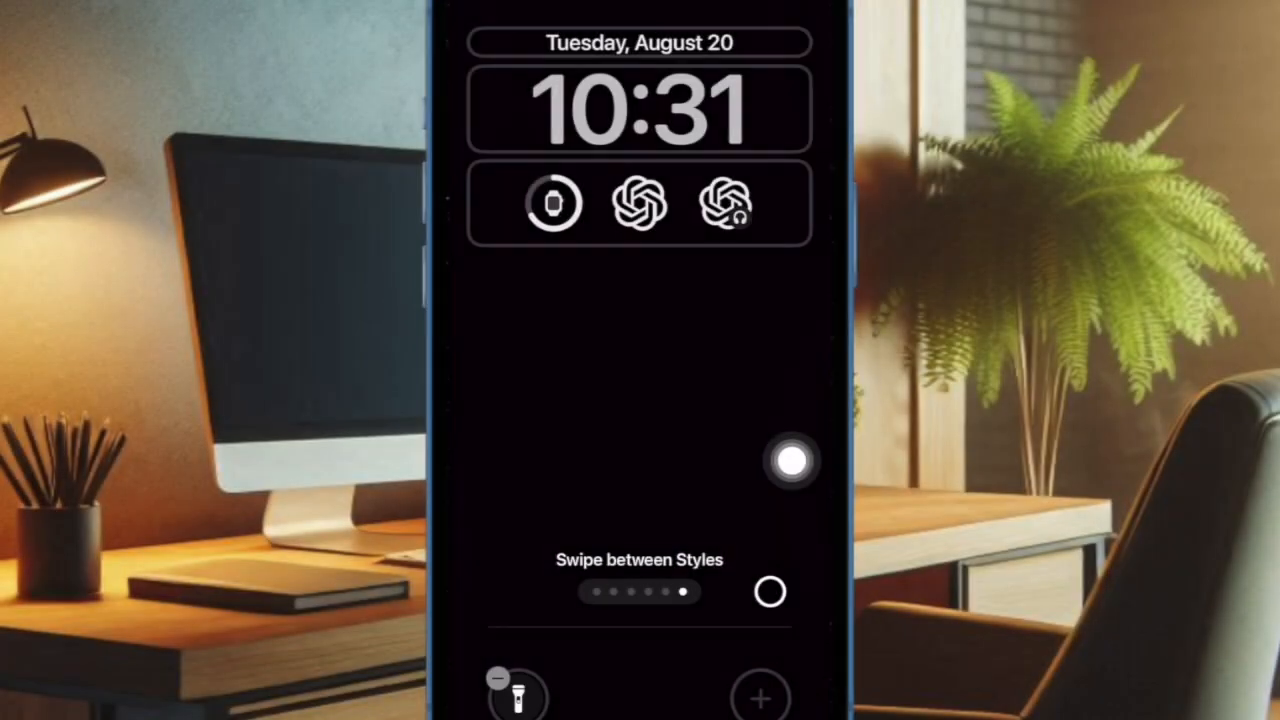
left_click_drag(790, 460, 720, 676)
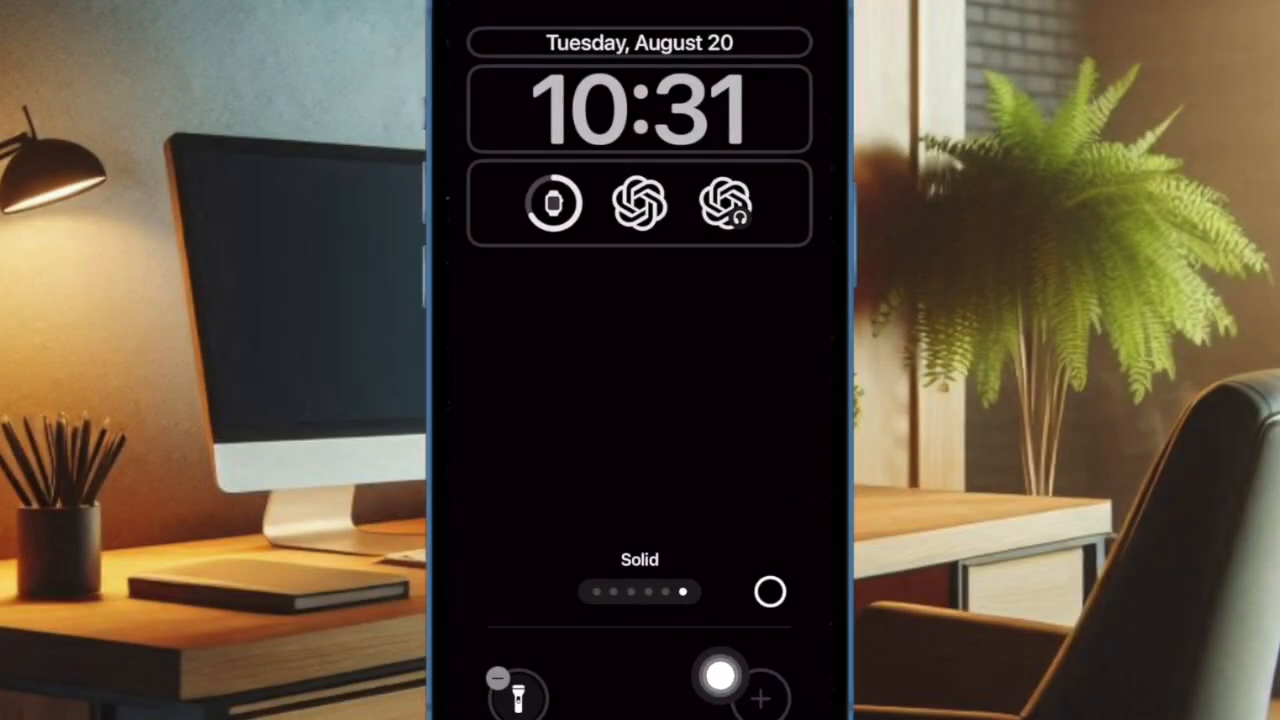
left_click(760, 696)
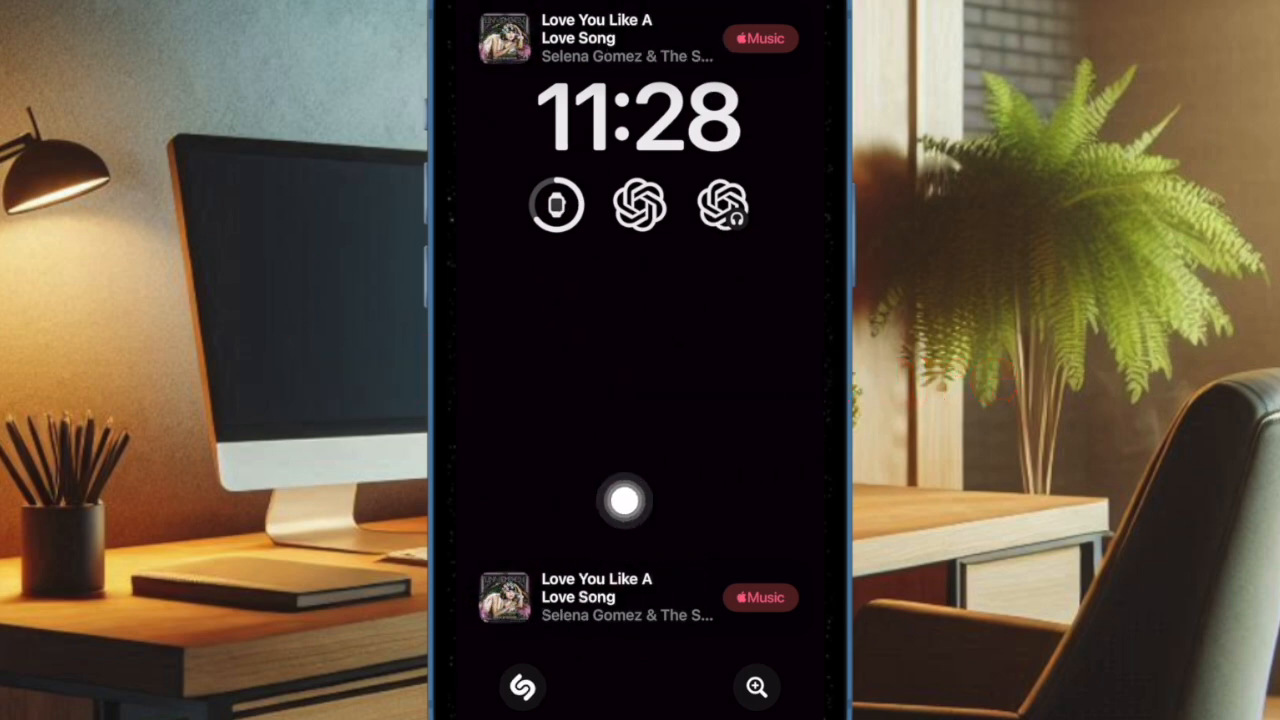
Unlock the phone and open Settings to reach the General page
left_click_drag(624, 502, 788, 358)
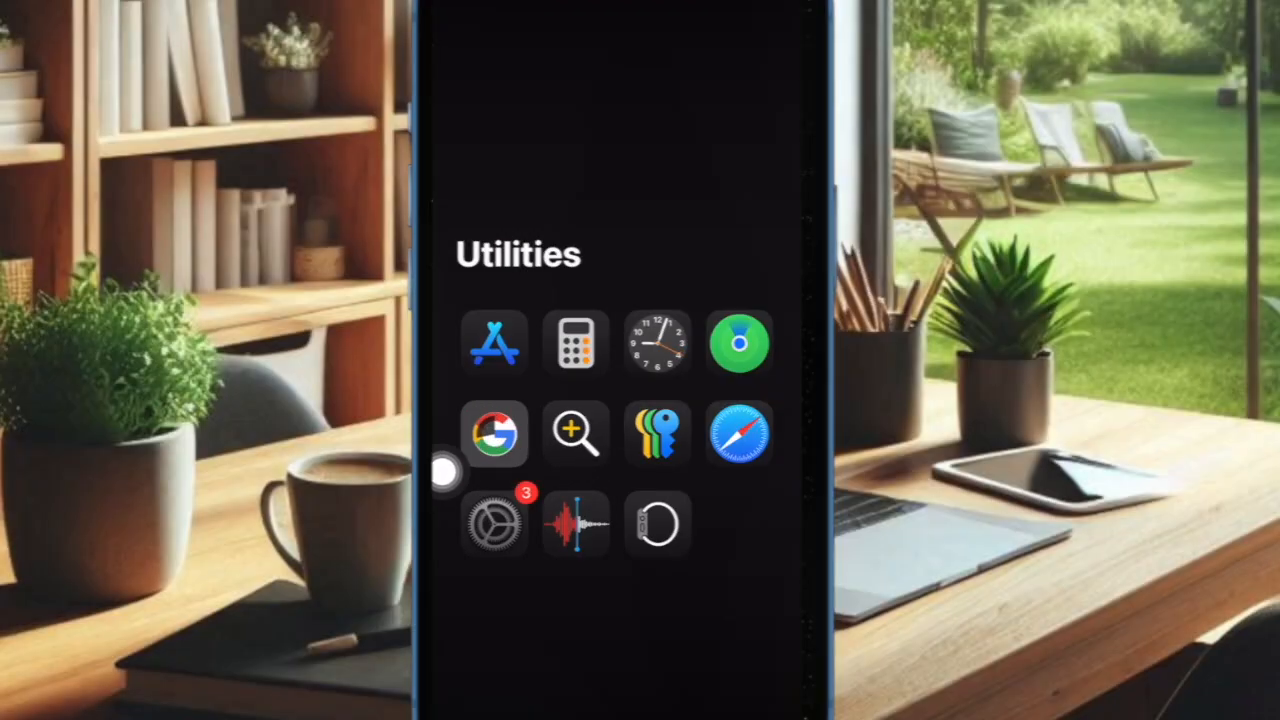
left_click(492, 524)
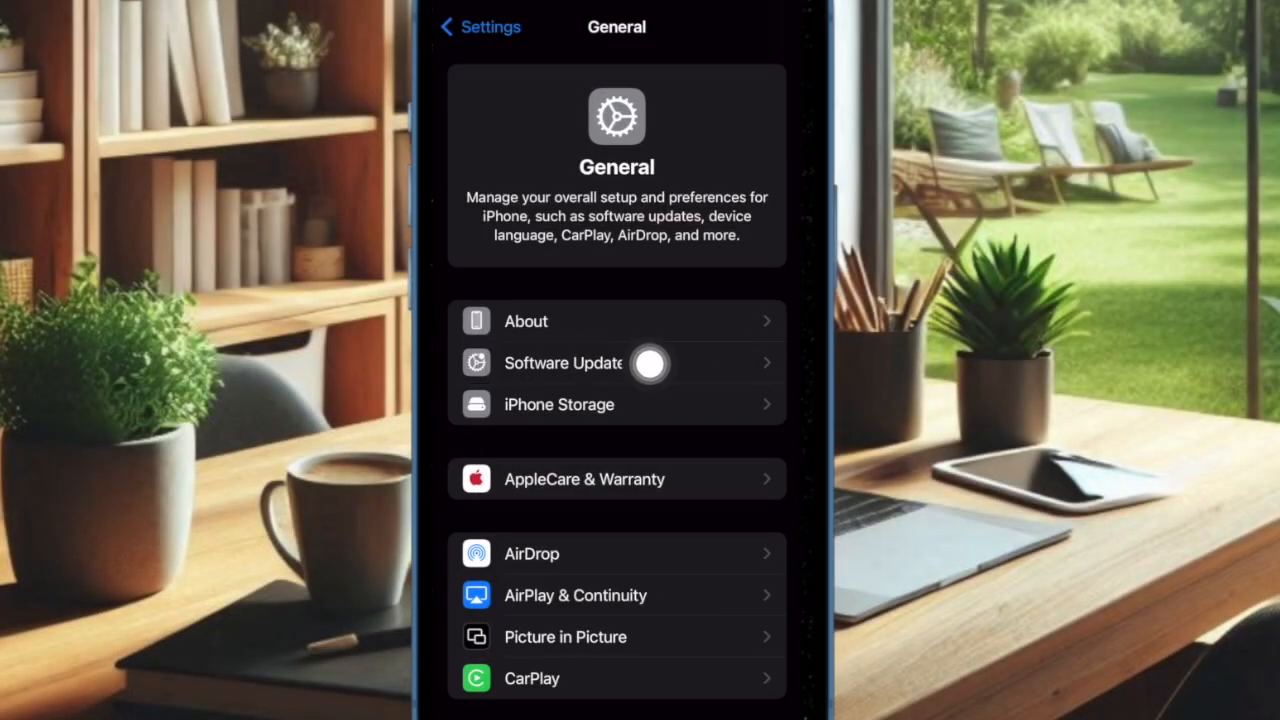
mouse_move(764, 568)
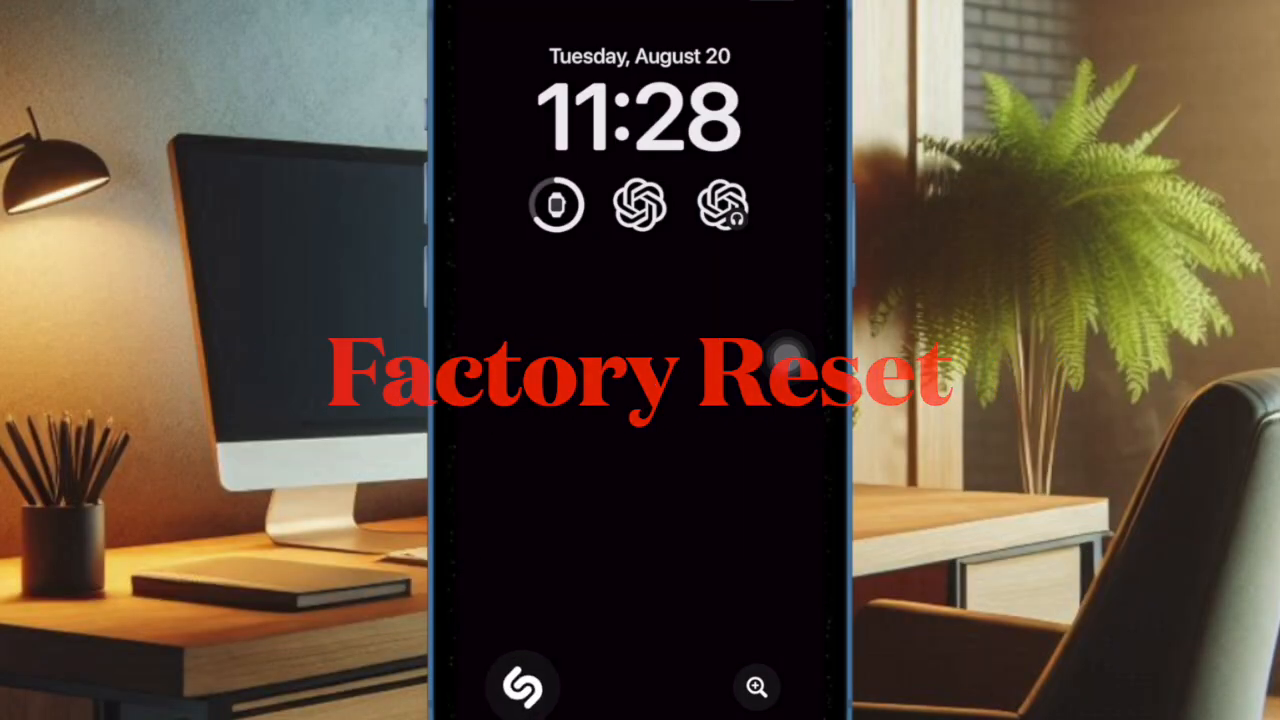
Bring up the lock screen wallpaper gallery with the black wallpaper centred
left_click(522, 686)
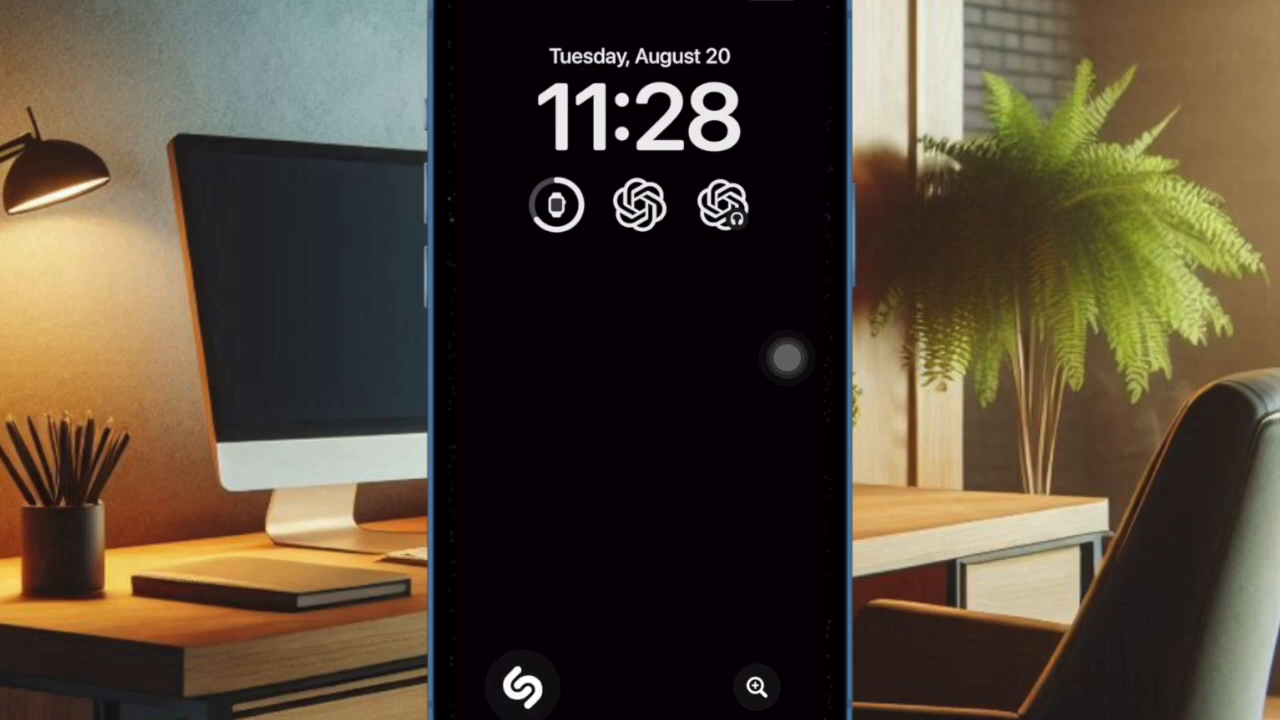
left_click(522, 686)
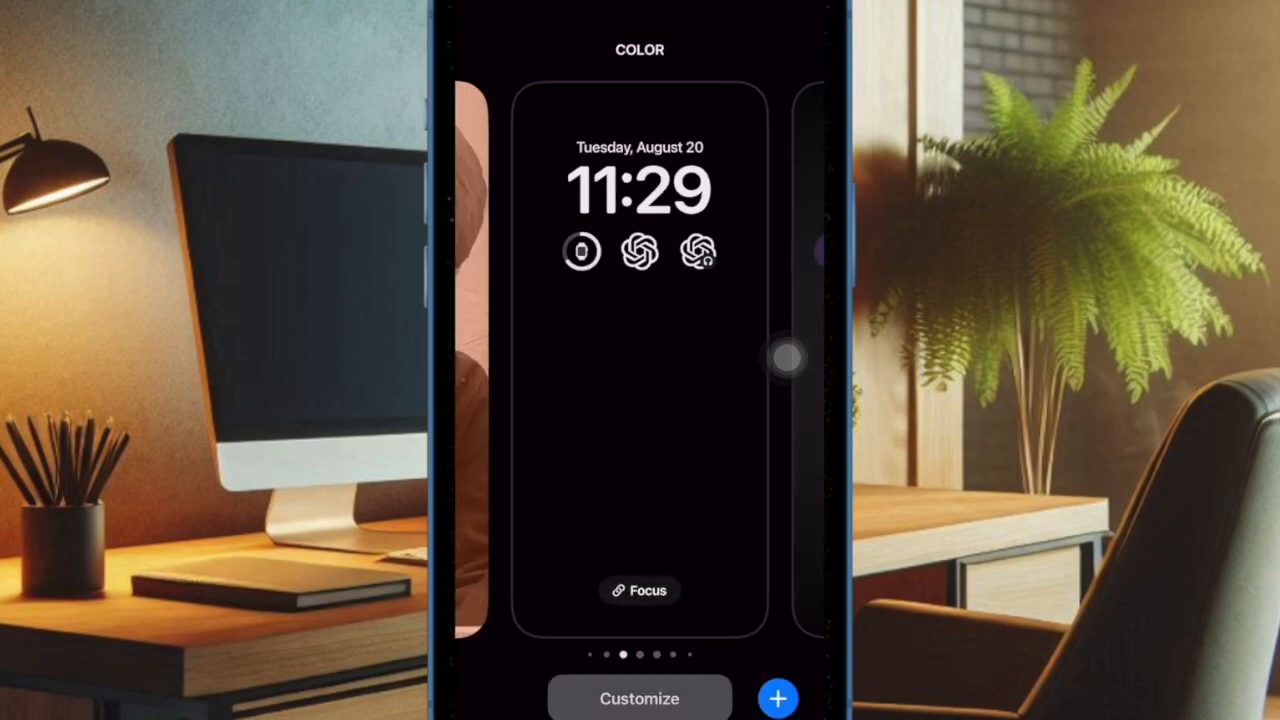
left_click(640, 698)
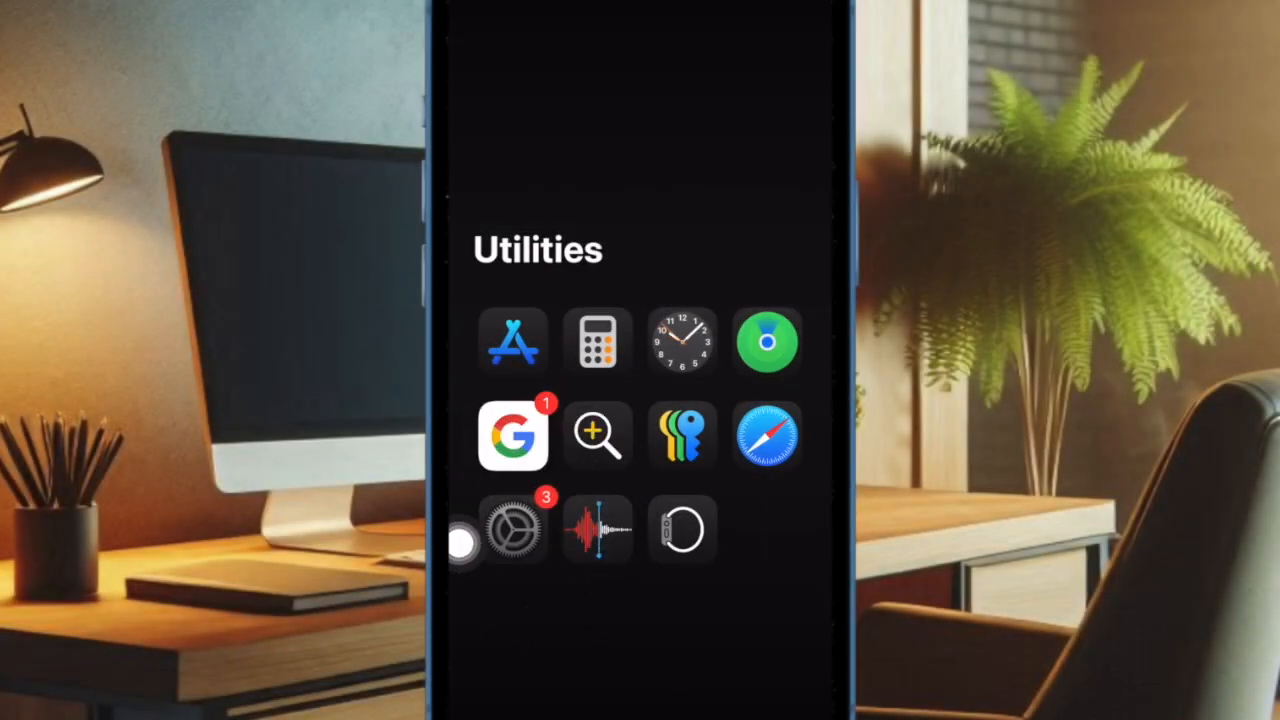
Open Settings and go to General > Transfer or Reset iPhone reset options
left_click(512, 528)
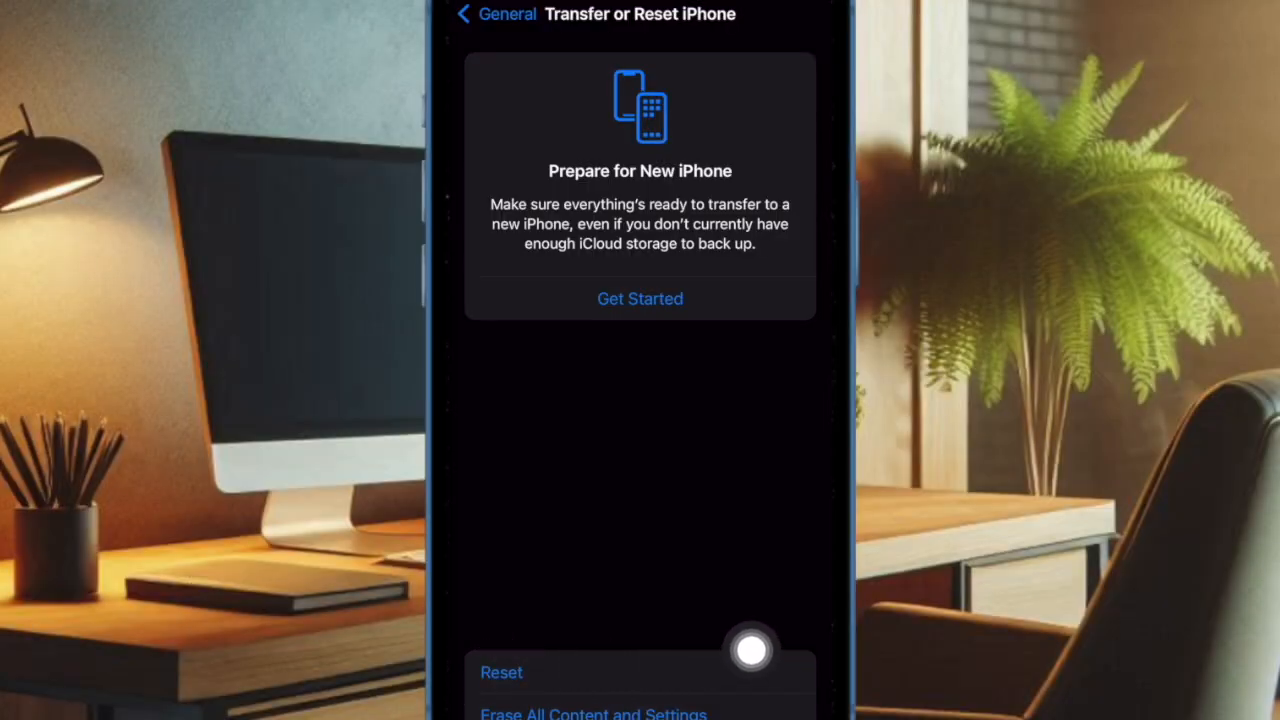
left_click(500, 672)
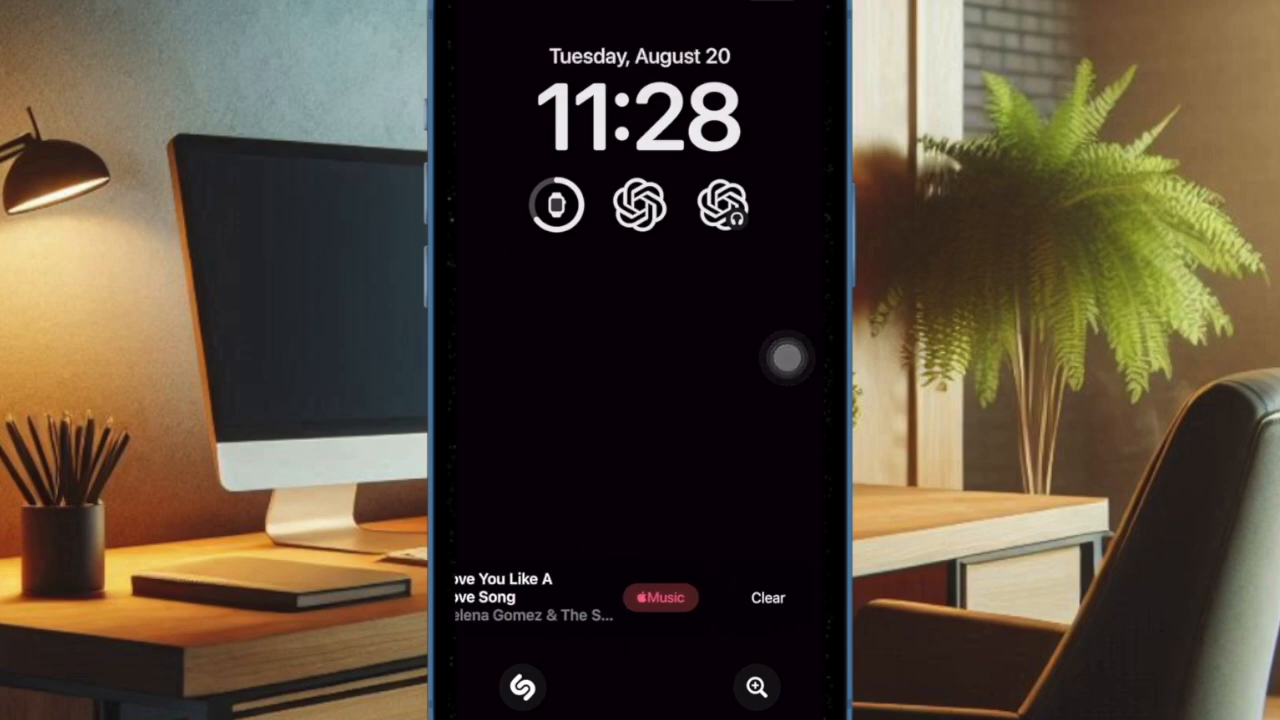
Clear the music notification and start Shazam listening from the lock screen control
left_click(768, 596)
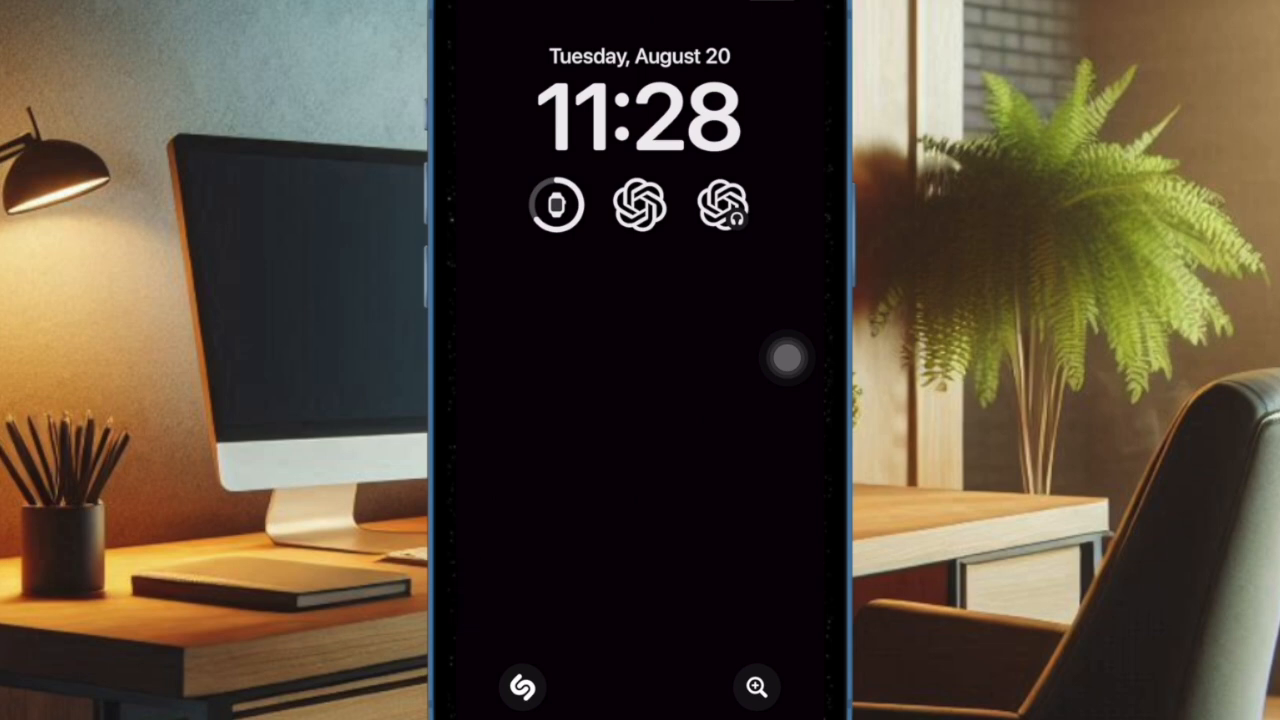
left_click(520, 688)
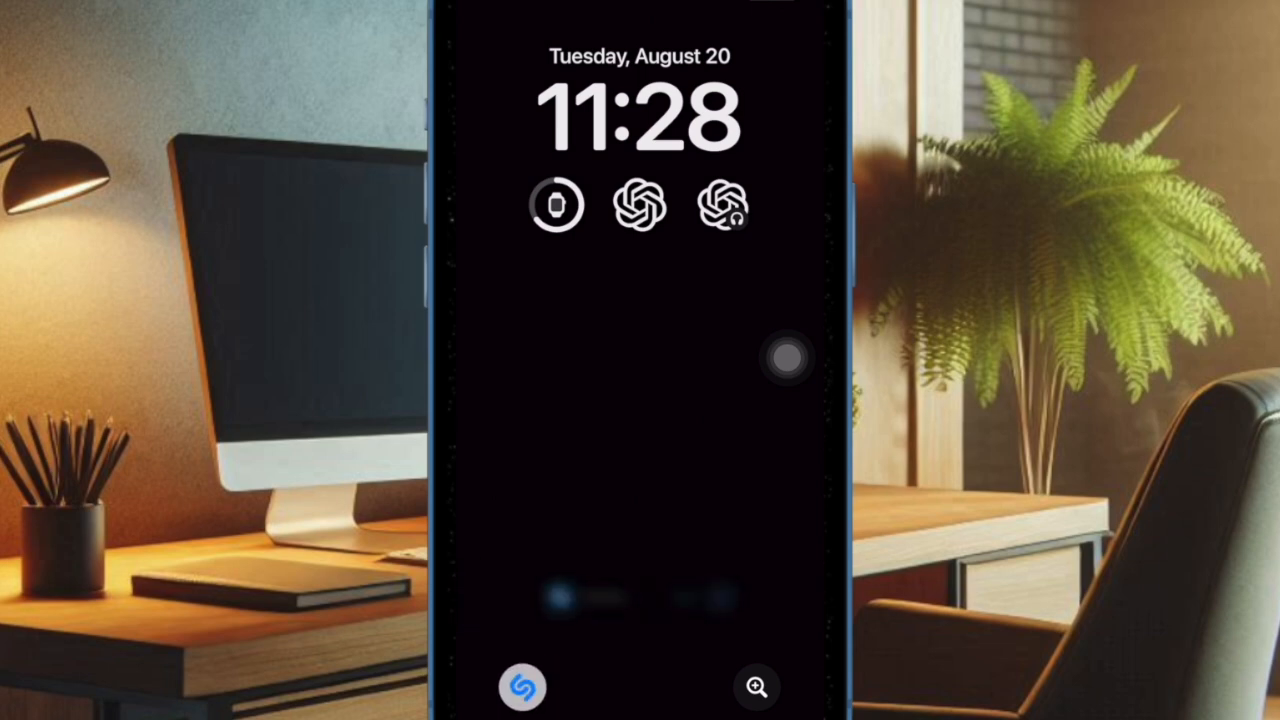
left_click(520, 688)
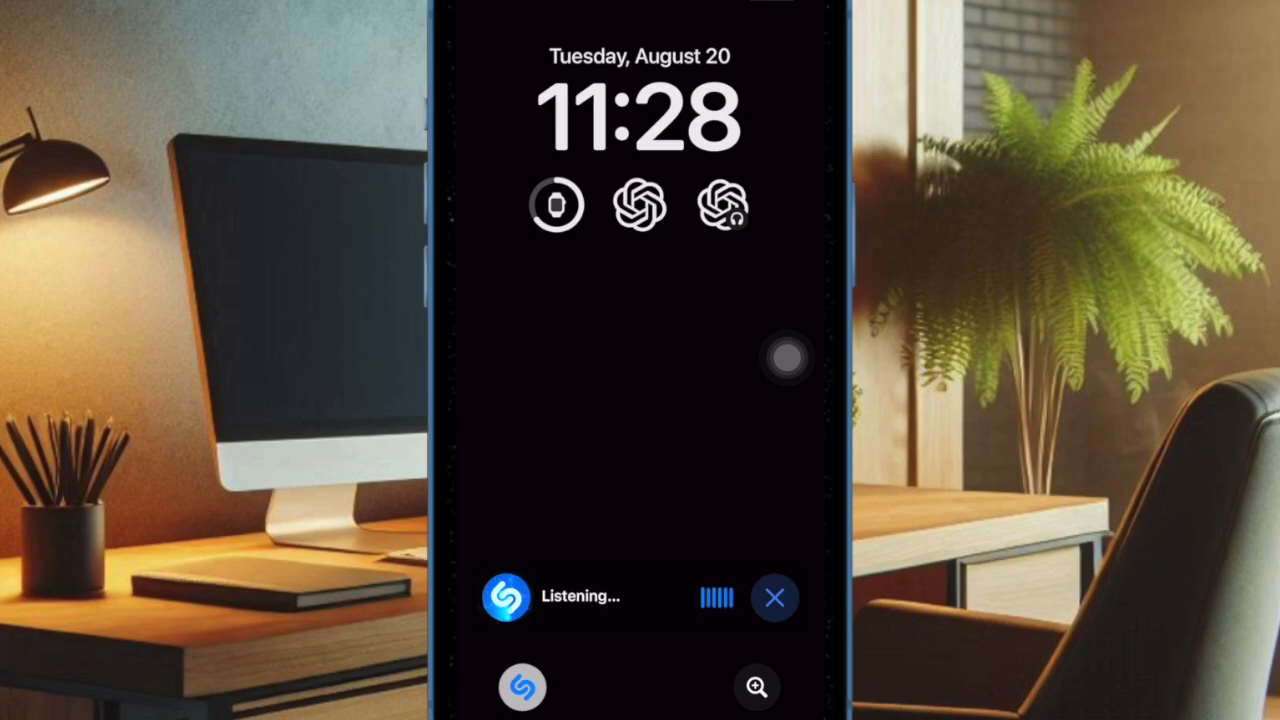